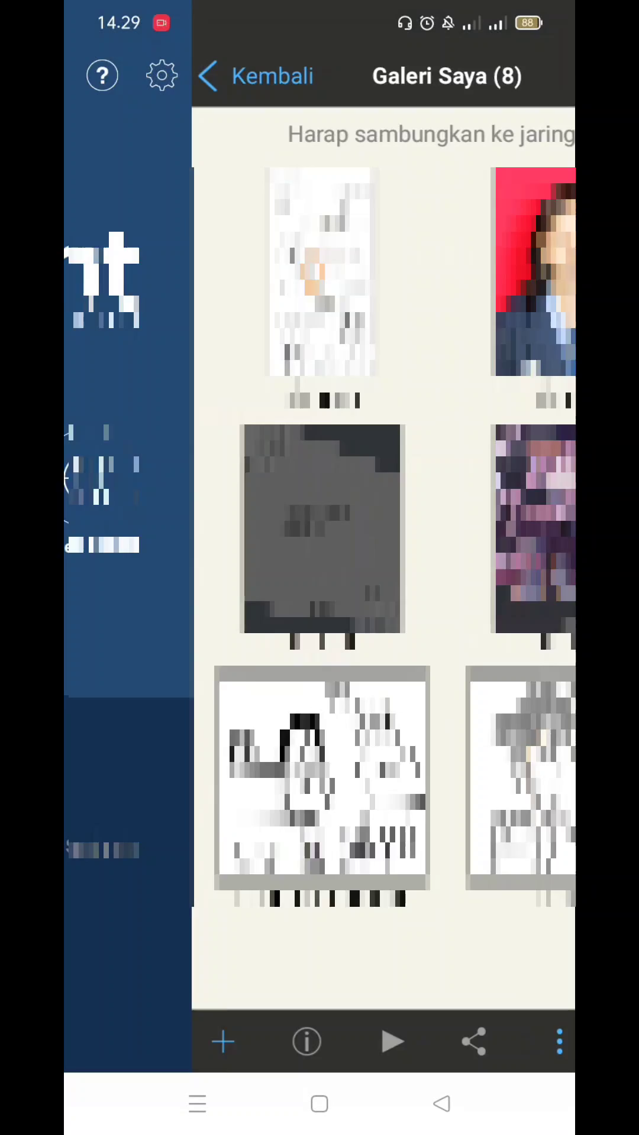
- Import the chibi photo from the gallery onto a new canvas and add a second layer for the black fill
left_click(222, 1042)
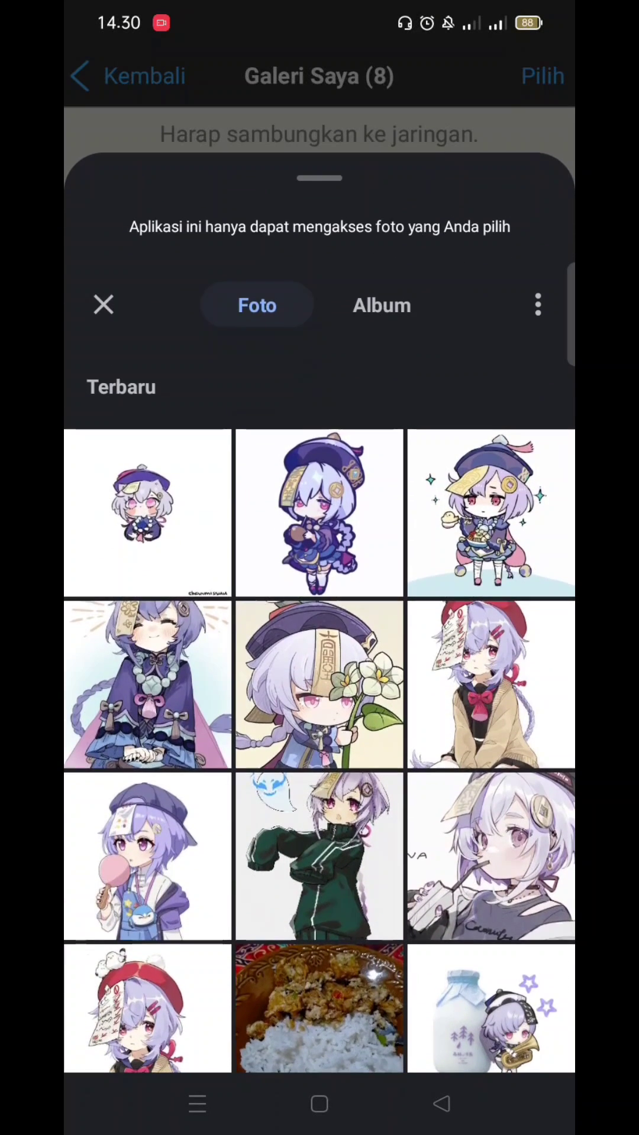
scroll("up", 3)
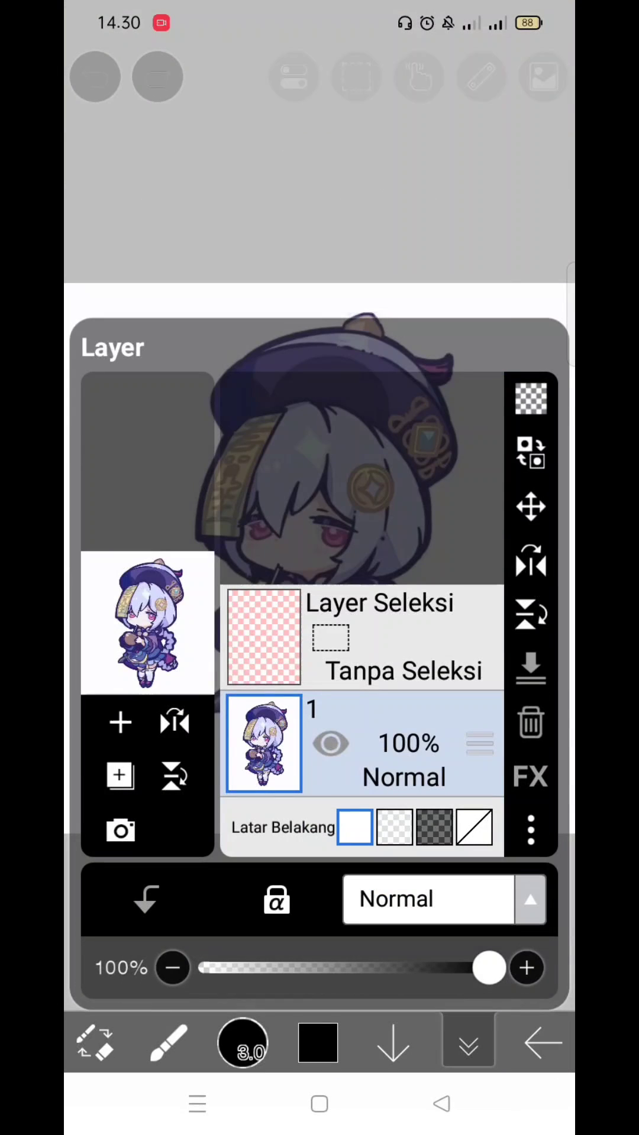
left_click(121, 722)
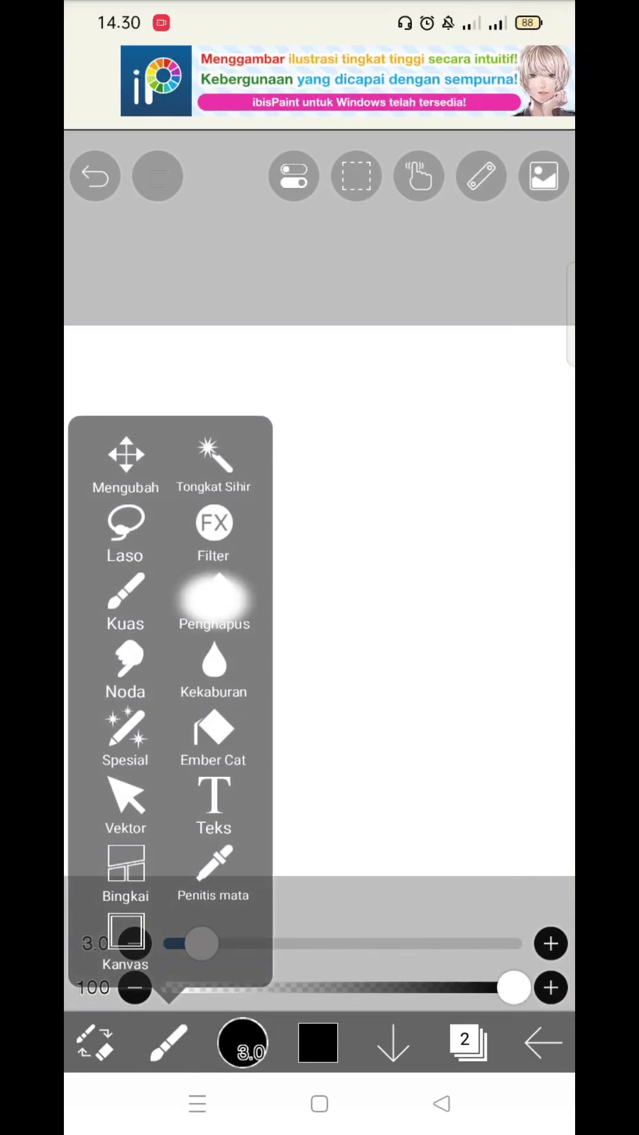
left_click(212, 726)
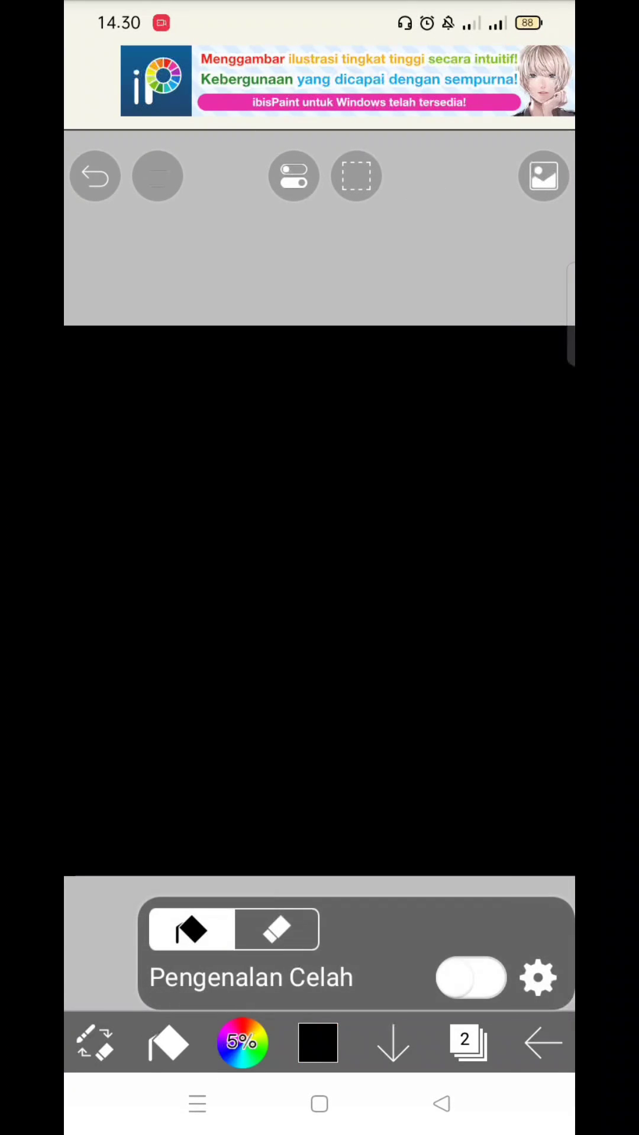
- Select the background around the chibi figure with the Magic Wand
left_click(464, 1043)
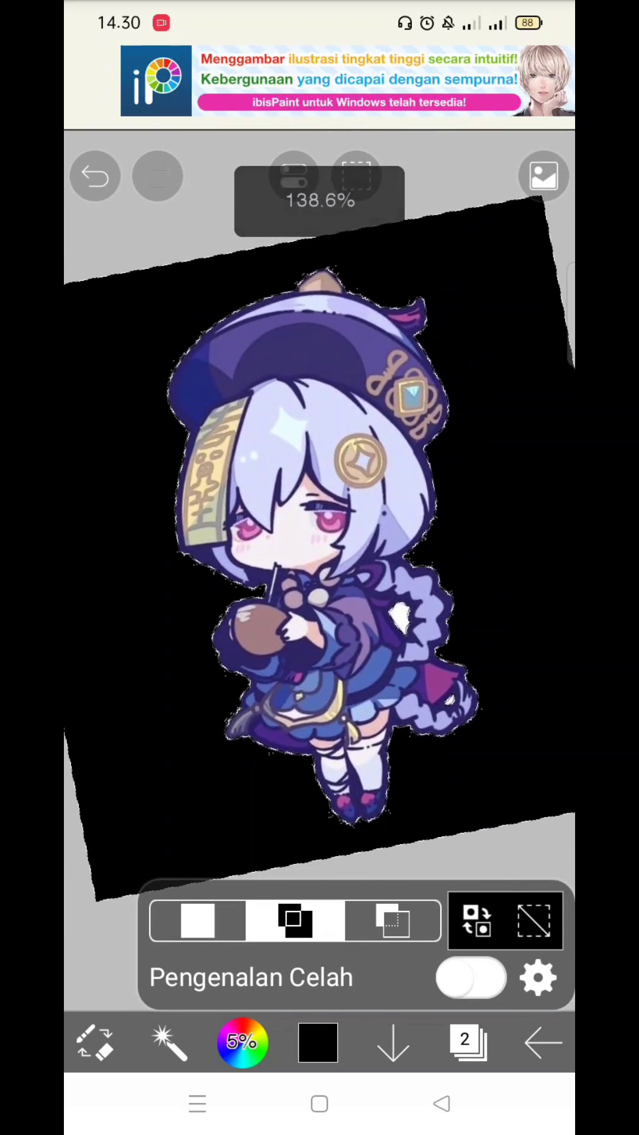
- Erase the leftover background specks along the figure's edges, leaving her isolated on black
left_click(474, 921)
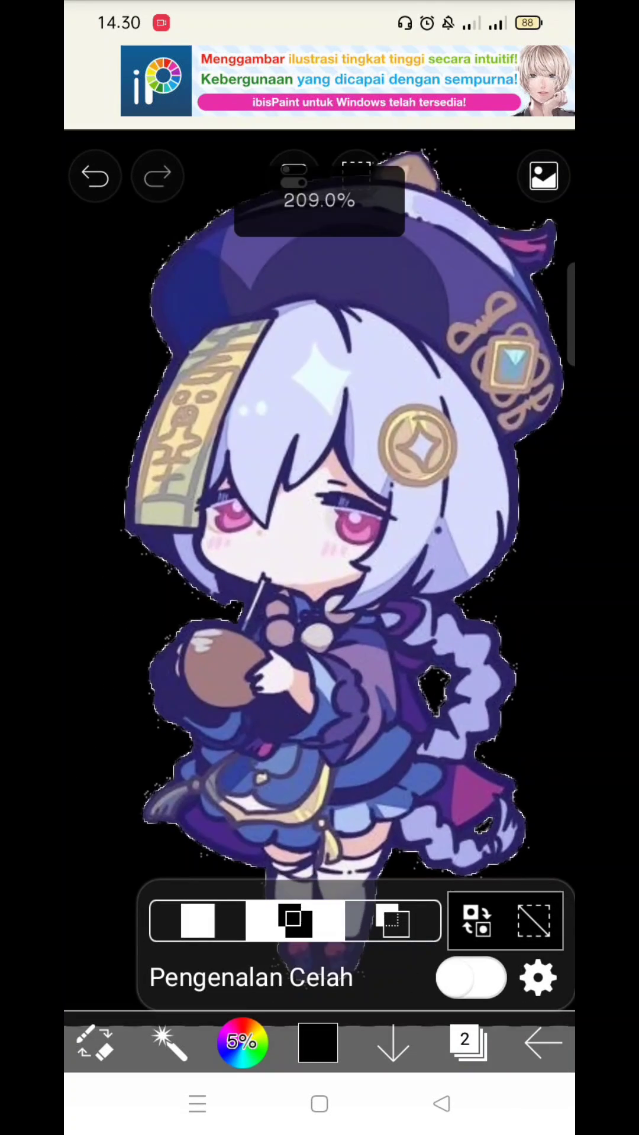
left_click(94, 1043)
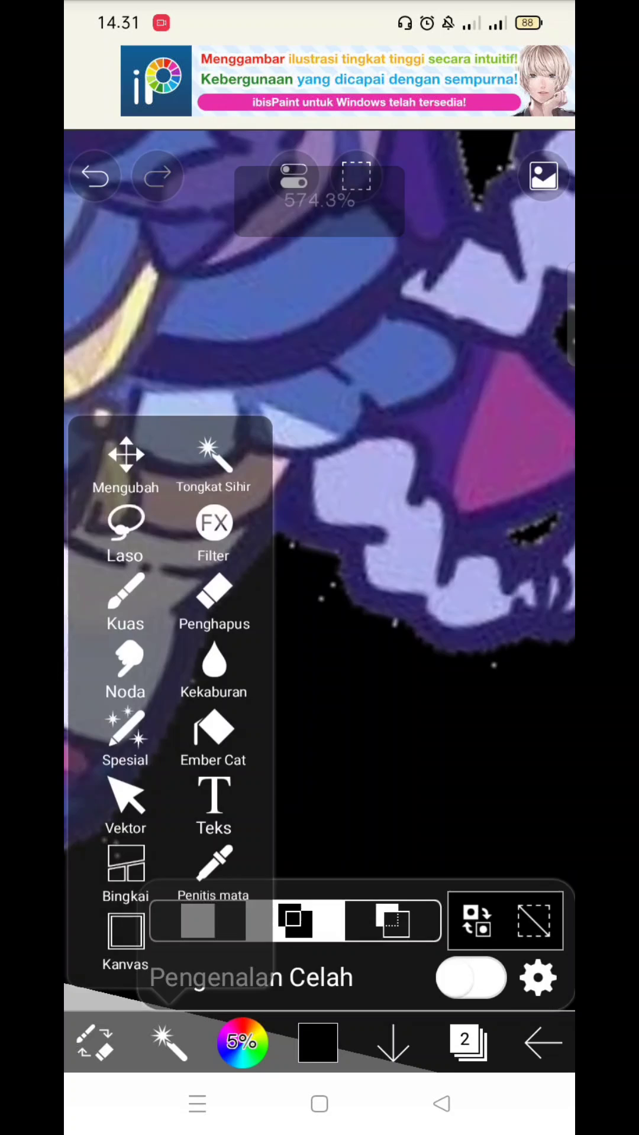
left_click(213, 595)
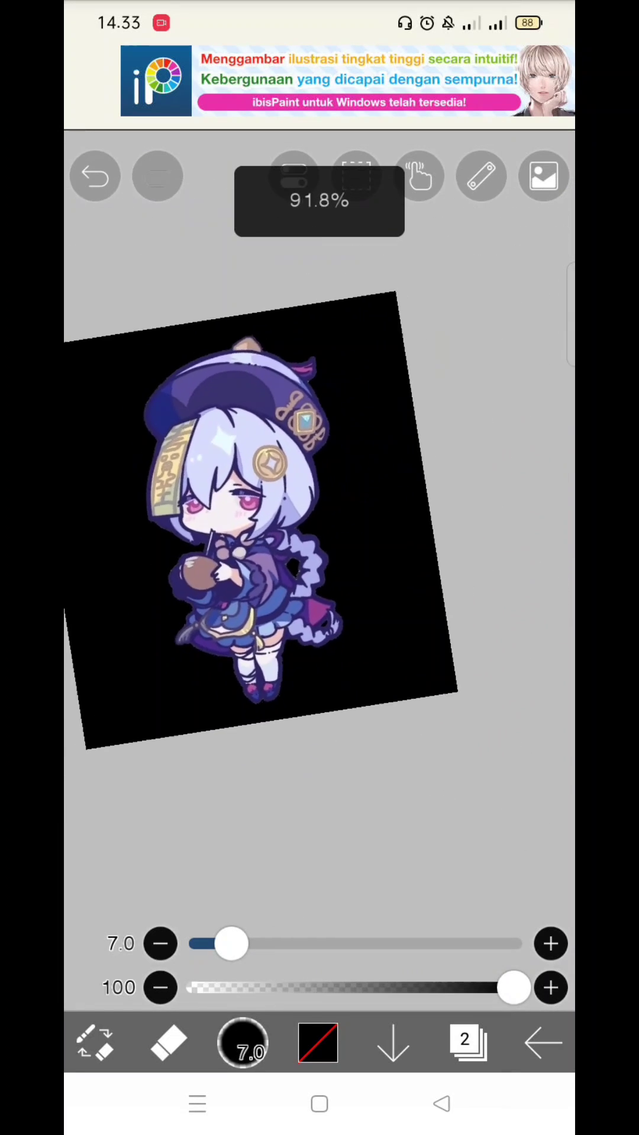
- Put a transform frame around the chibi figure to reposition and tilt it
left_click(95, 1043)
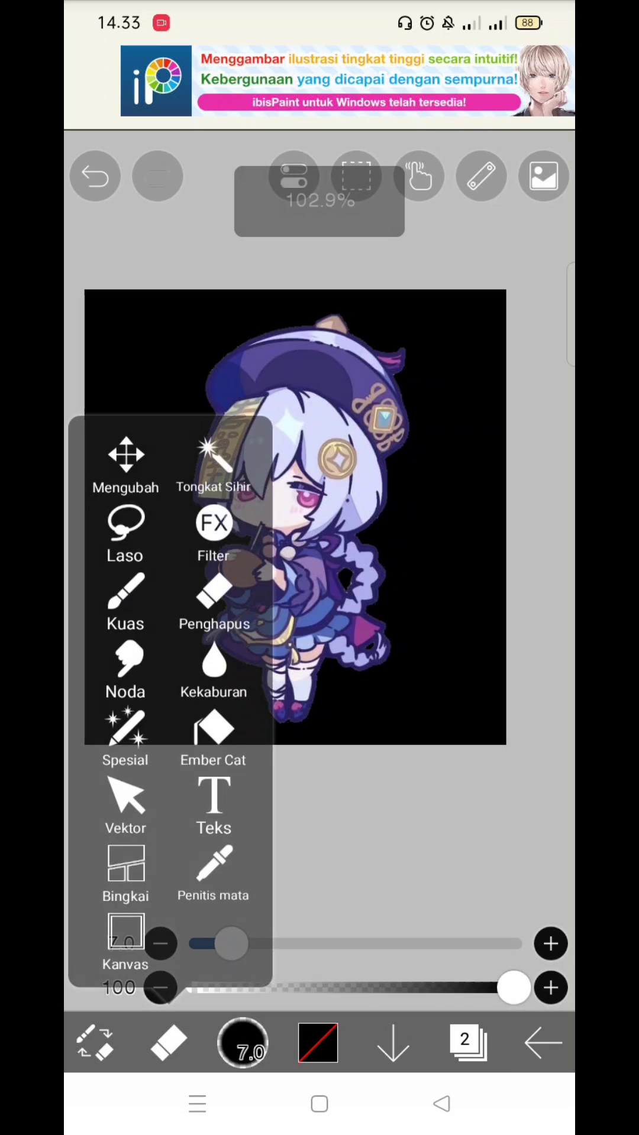
left_click(124, 464)
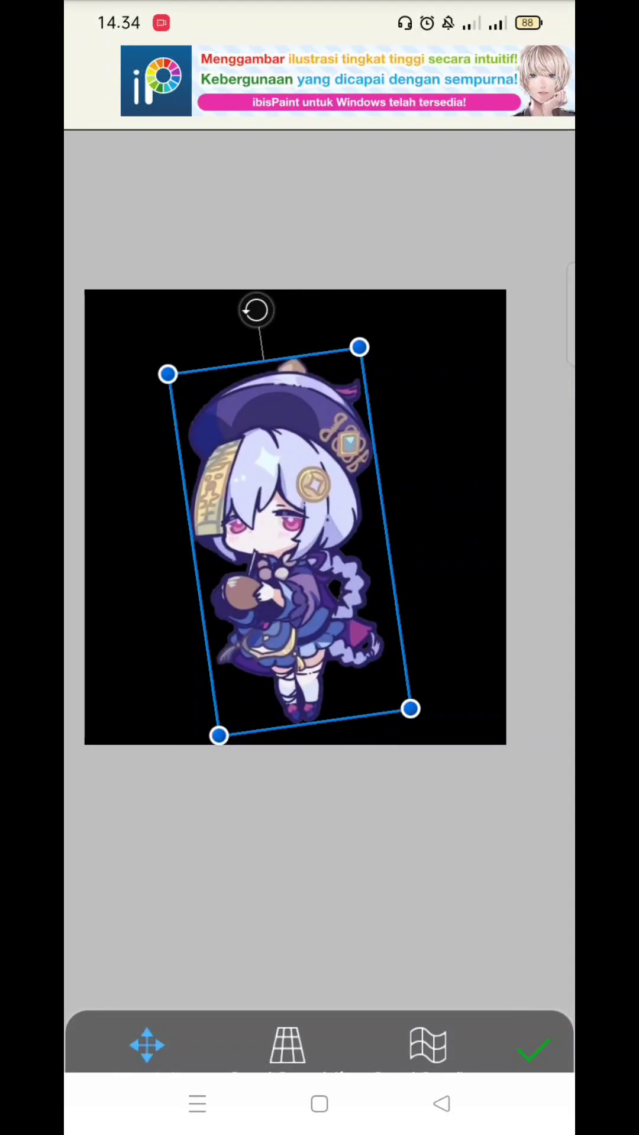
- Apply the figure's new placement and hide black layer 1 so she sits on a transparent canvas
left_click(535, 1044)
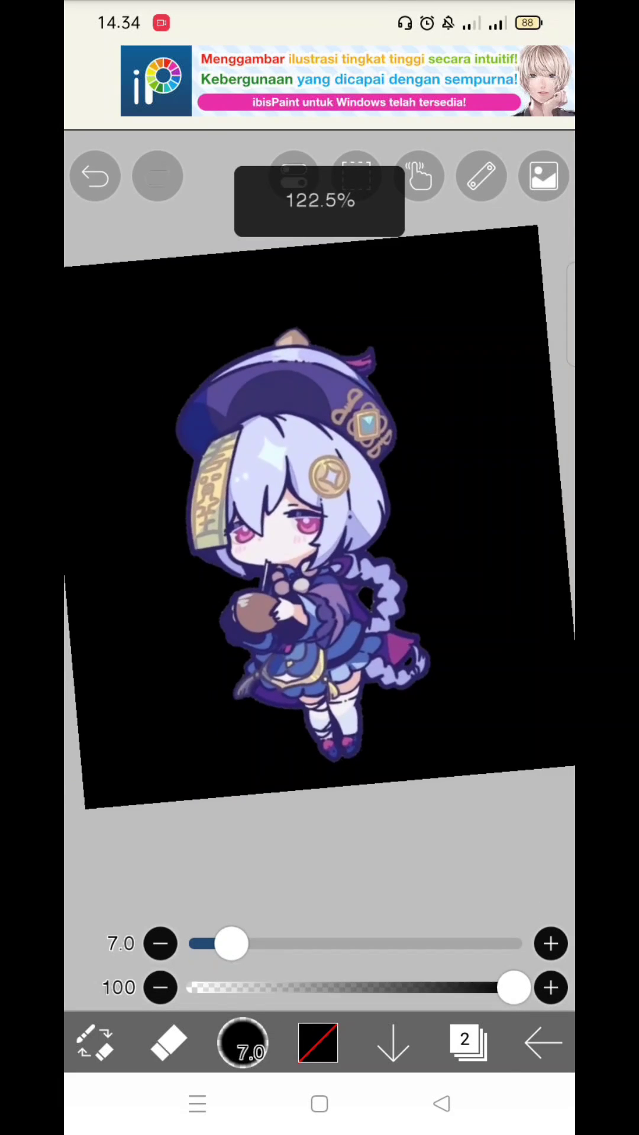
left_click(466, 1041)
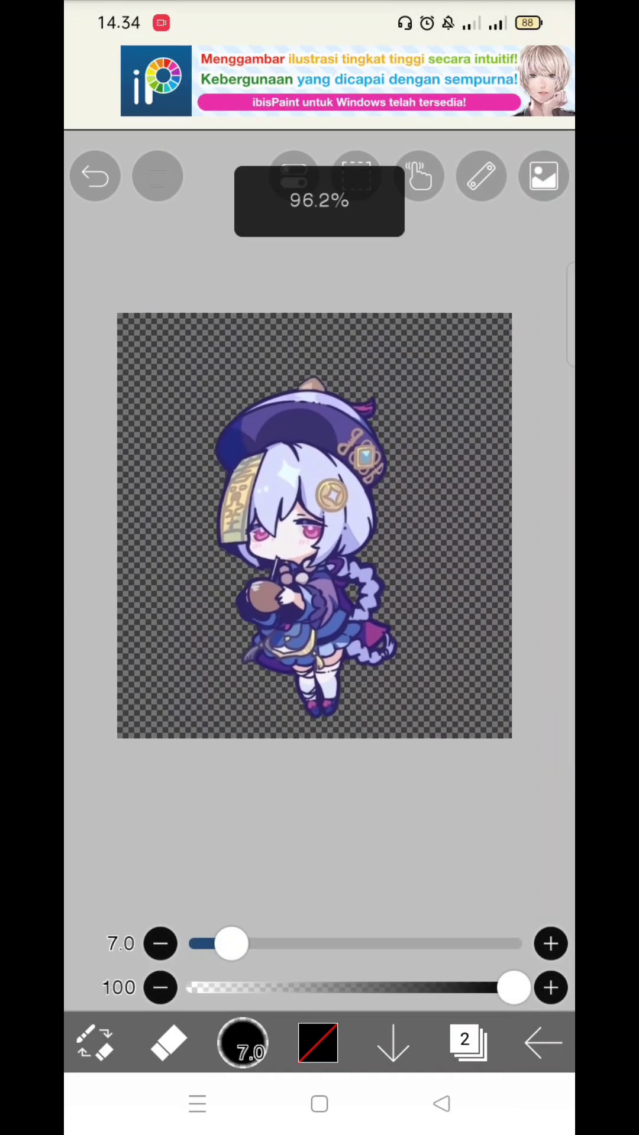
left_click(466, 1043)
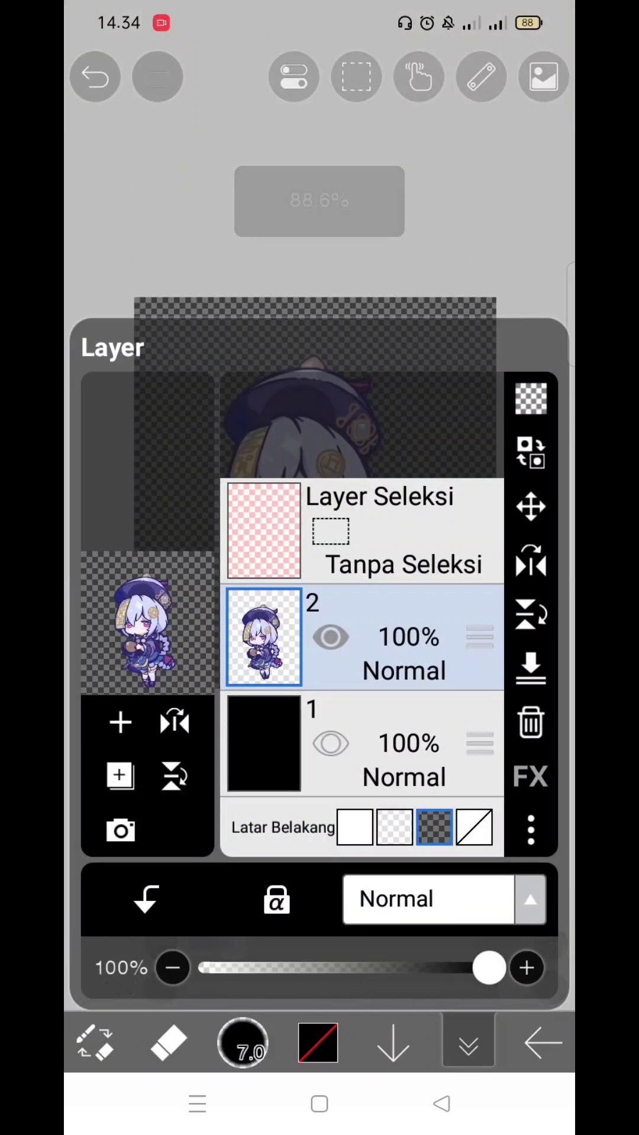